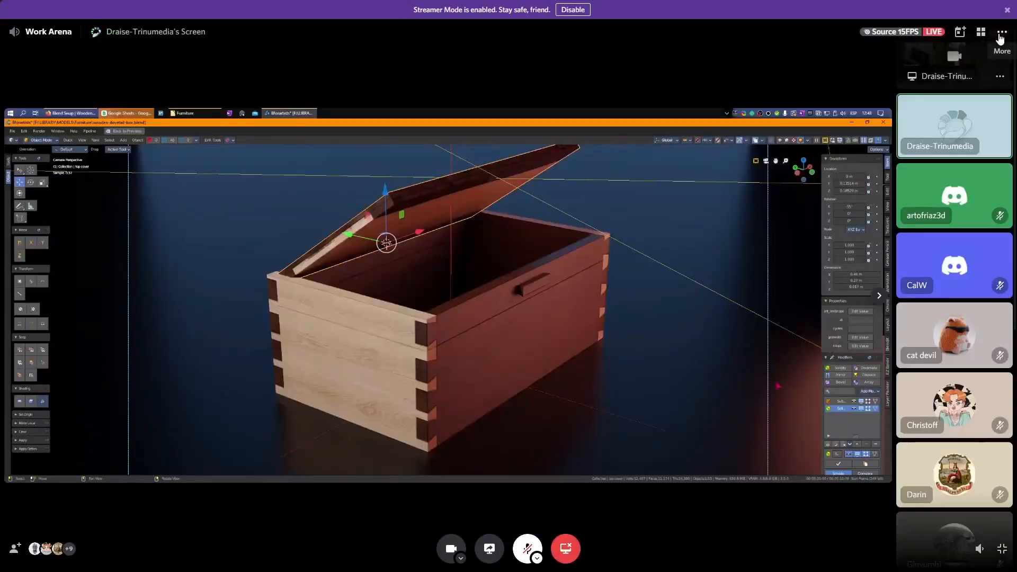
Switch from Blender to the PureRef board showing the rendered dovetail box.
{"action": "left_click", "coordinate": [1016, 31]}
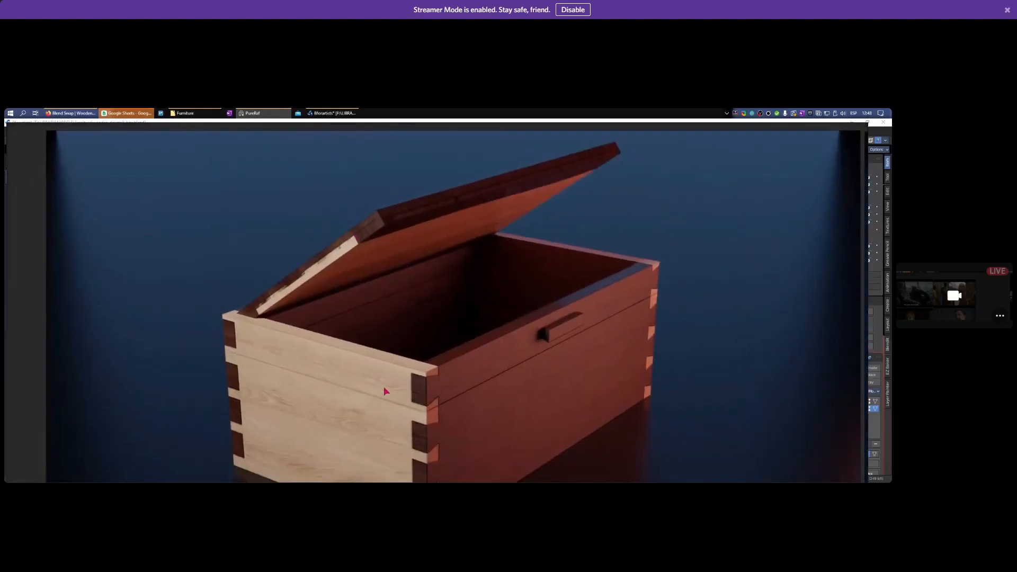
Scroll the PureRef board to inspect the dovetail box render.
{"action": "scroll", "scroll_direction": "up", "scroll_amount": 3}
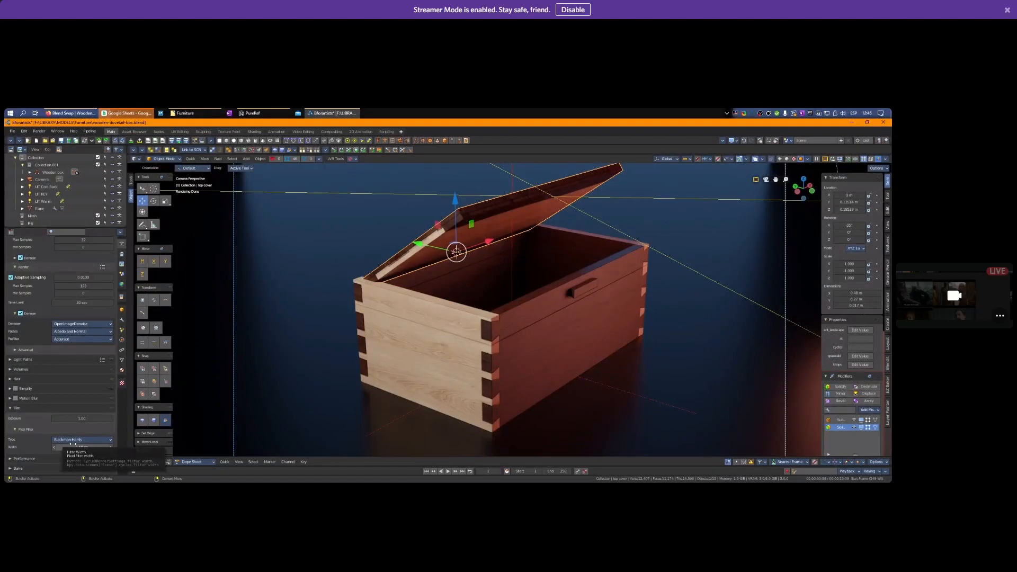
Set the Film pixel filter type to Box, then Gaussian, and select its Width field.
{"action": "left_click", "coordinate": [81, 439]}
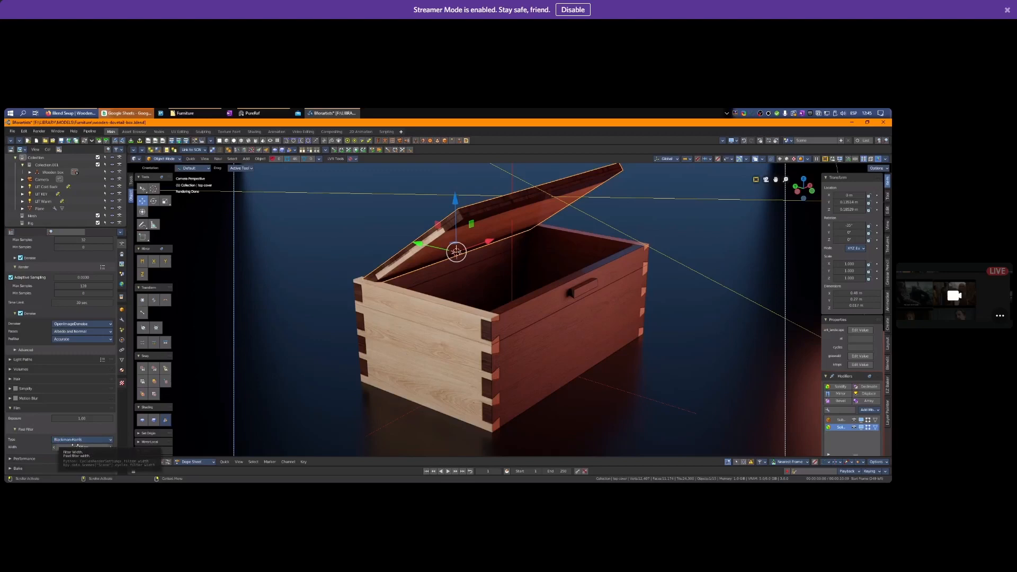
{"action": "left_click", "coordinate": [81, 439]}
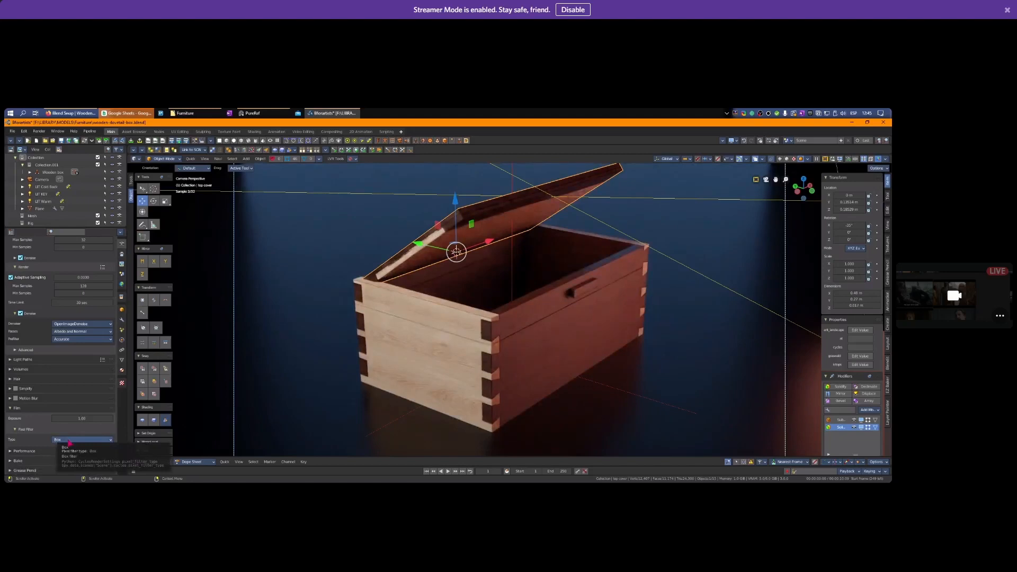
{"action": "left_click", "coordinate": [83, 439]}
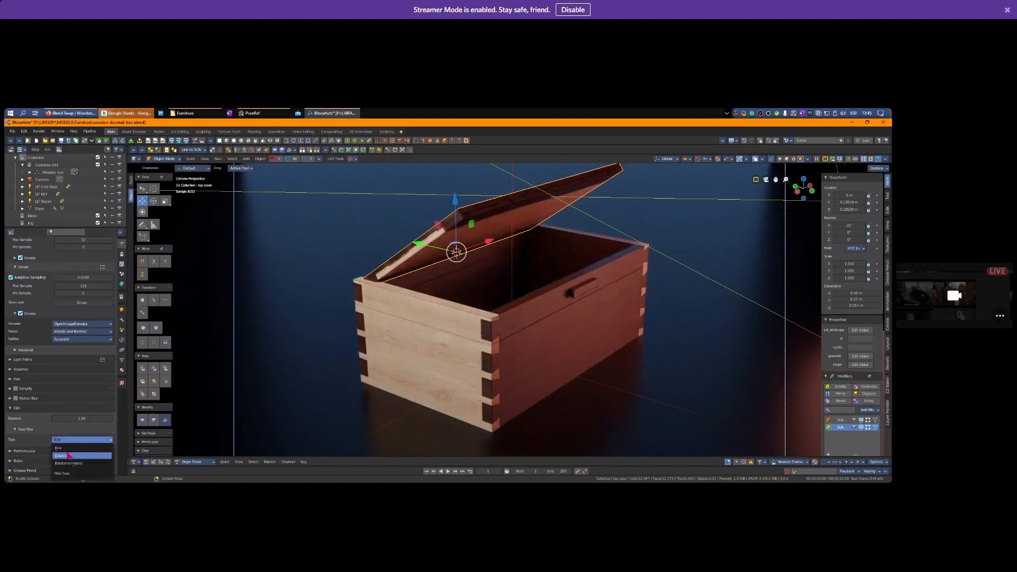
{"action": "left_click", "coordinate": [61, 439]}
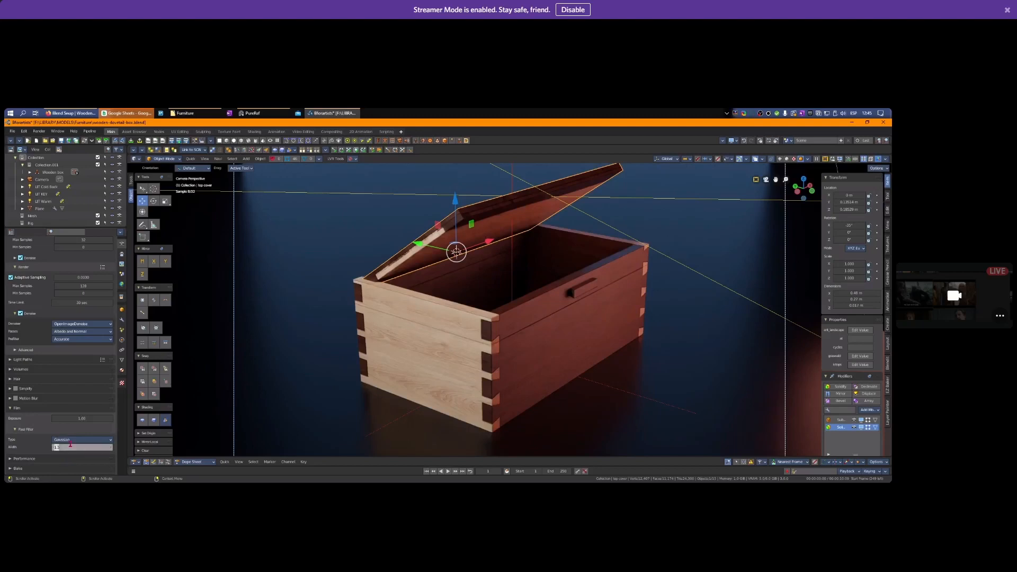
{"action": "left_click", "coordinate": [81, 439]}
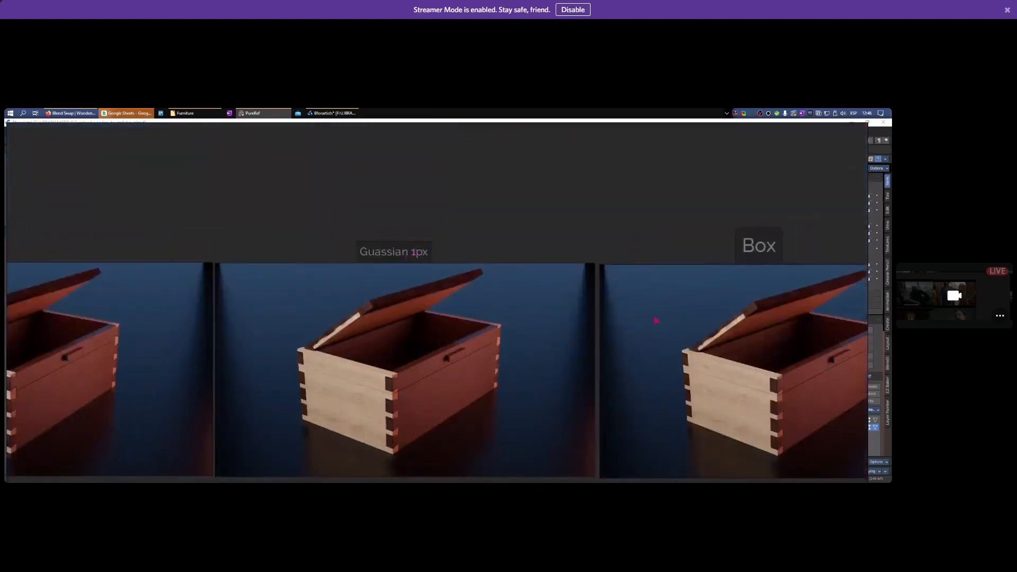
Scroll PureRef to the 'Guassian 1px' and 'Box' comparison renders.
{"action": "scroll", "scroll_direction": "down", "scroll_amount": 3}
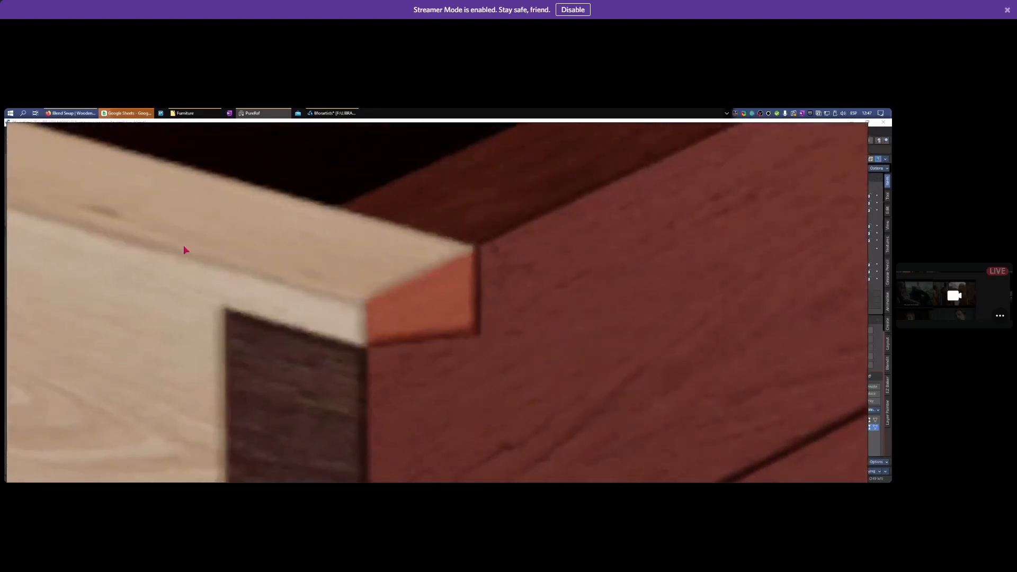
{"action": "mouse_move", "coordinate": [538, 373]}
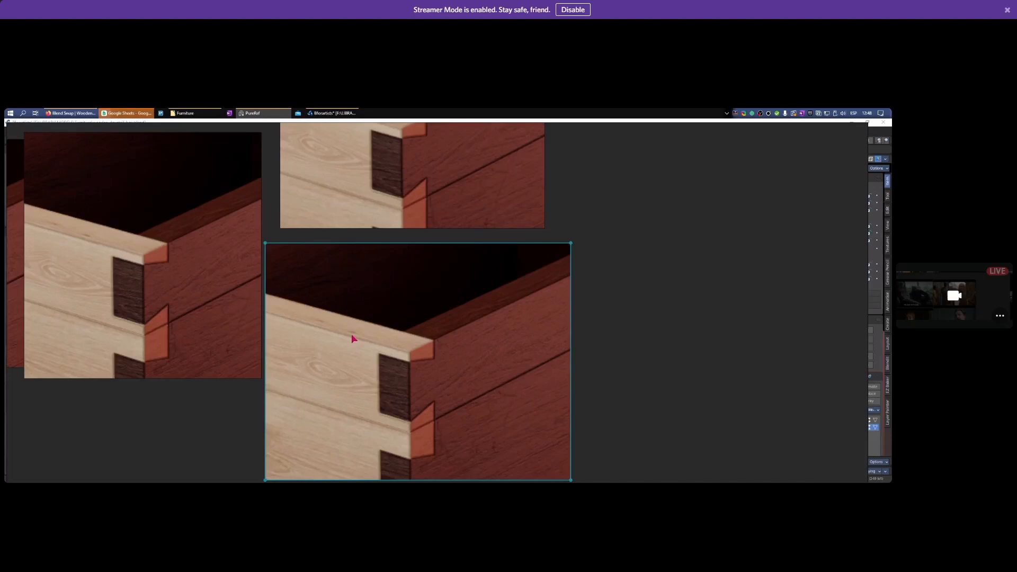
{"action": "mouse_move", "coordinate": [333, 350]}
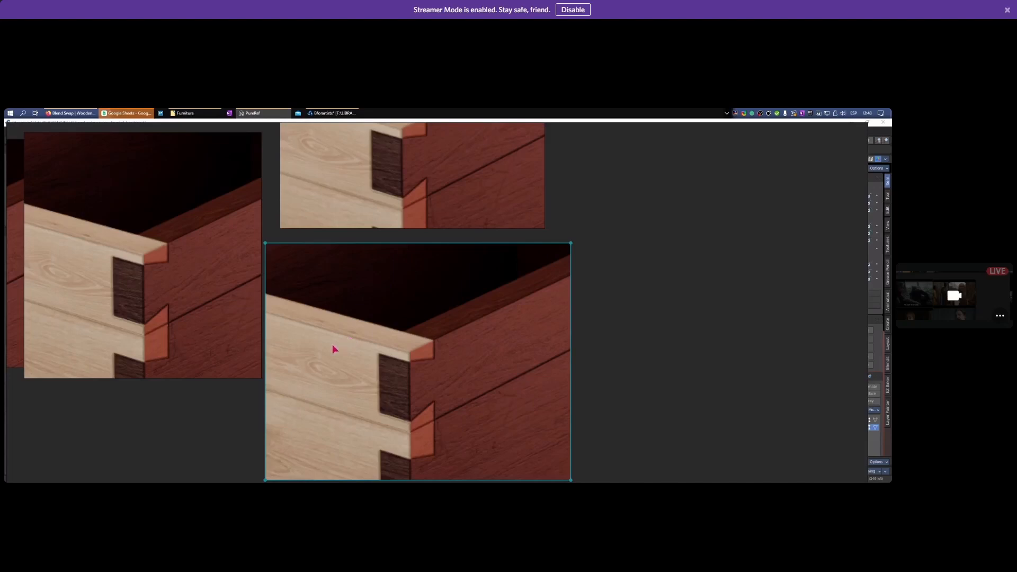
{"action": "mouse_move", "coordinate": [82, 295]}
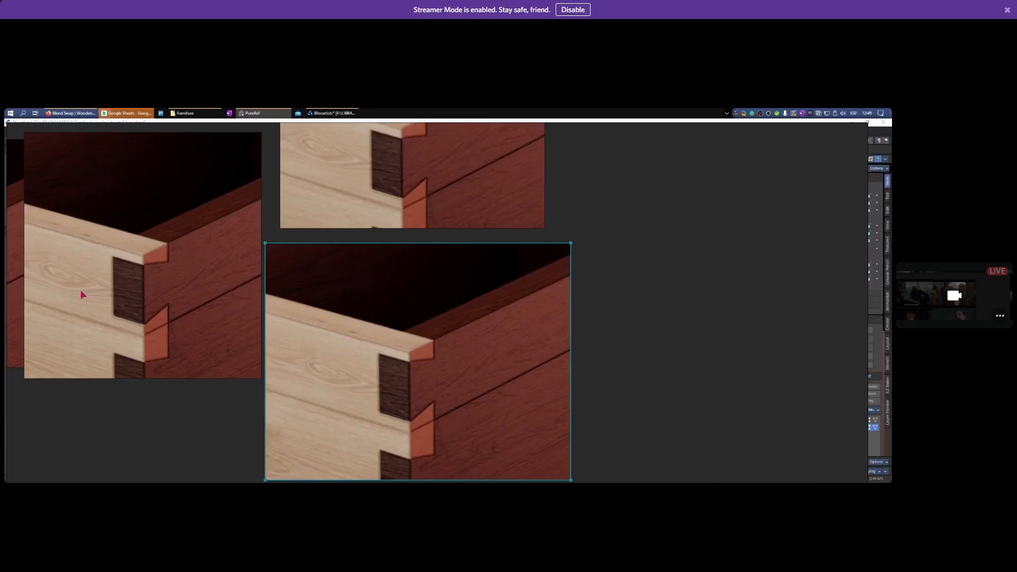
{"action": "mouse_move", "coordinate": [94, 226]}
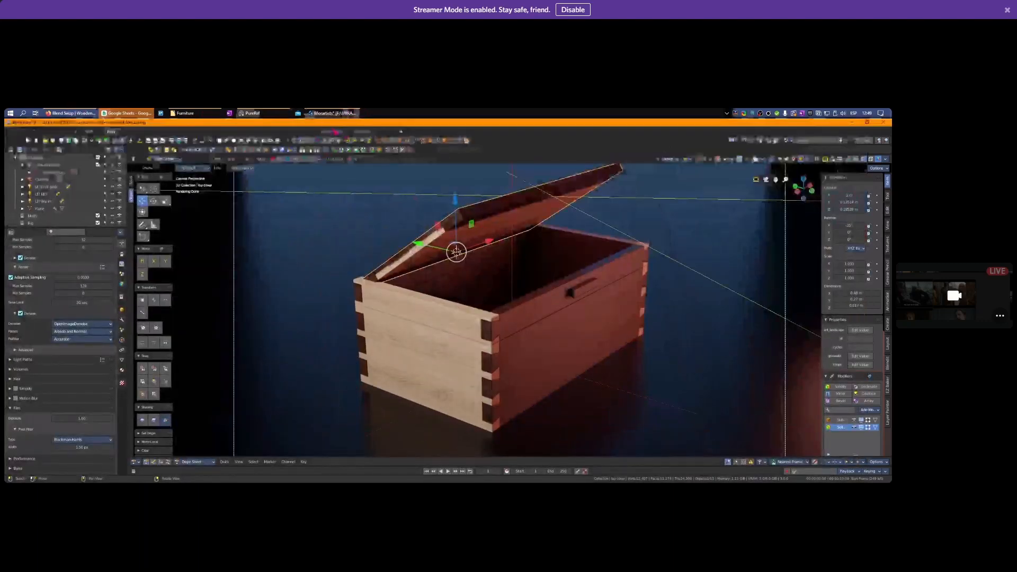
Switch to Blender's Compositing workspace showing the denoise node setup.
{"action": "left_click", "coordinate": [330, 132]}
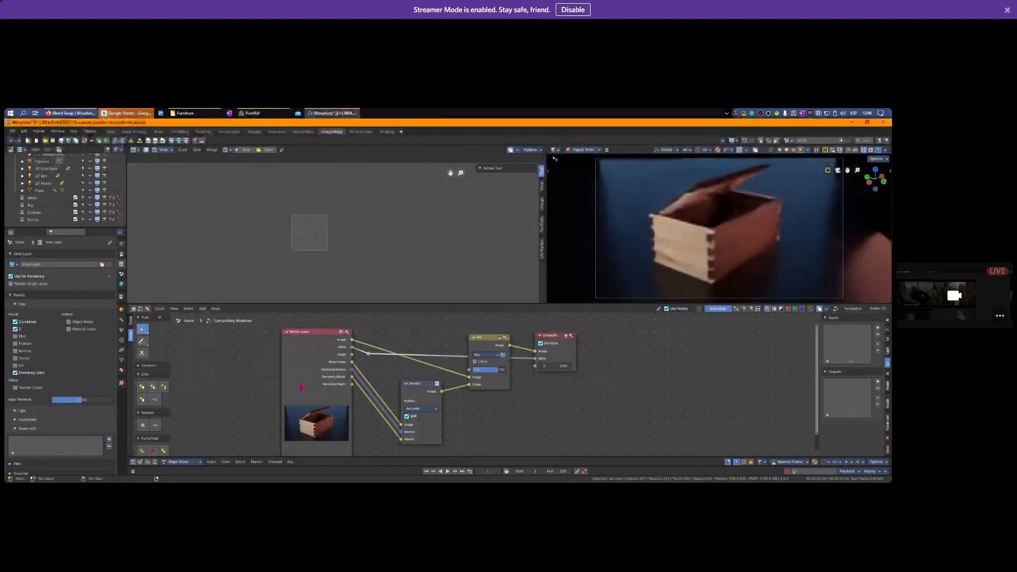
{"action": "left_click_drag", "start_coordinate": [318, 332], "coordinate": [285, 317]}
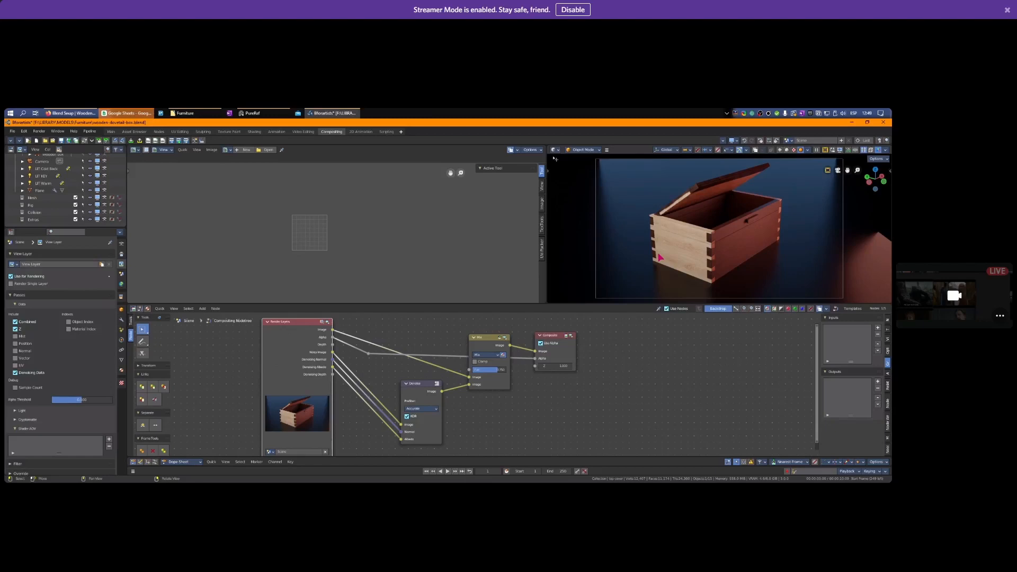
{"action": "mouse_move", "coordinate": [713, 263]}
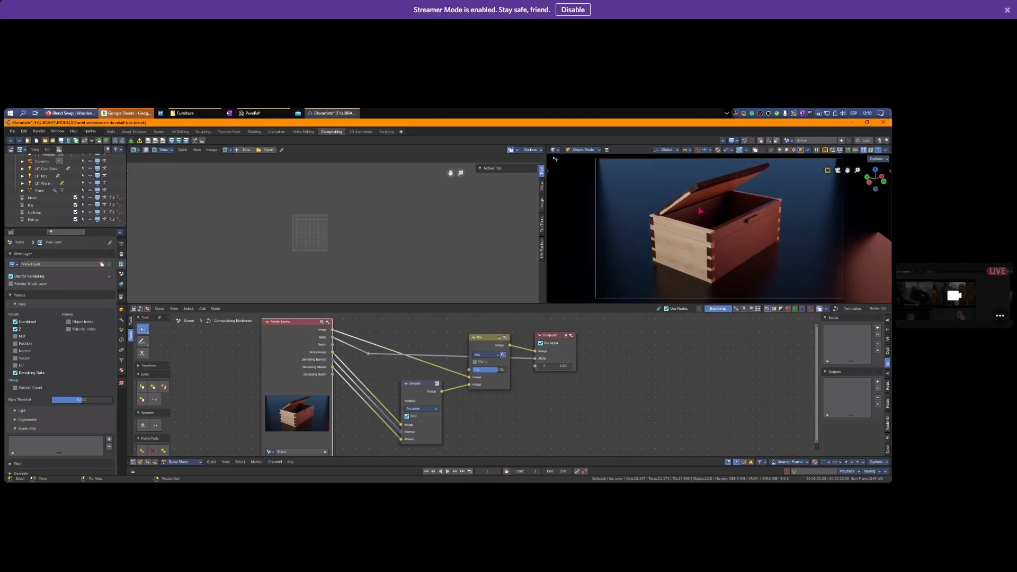
{"action": "mouse_move", "coordinate": [689, 297]}
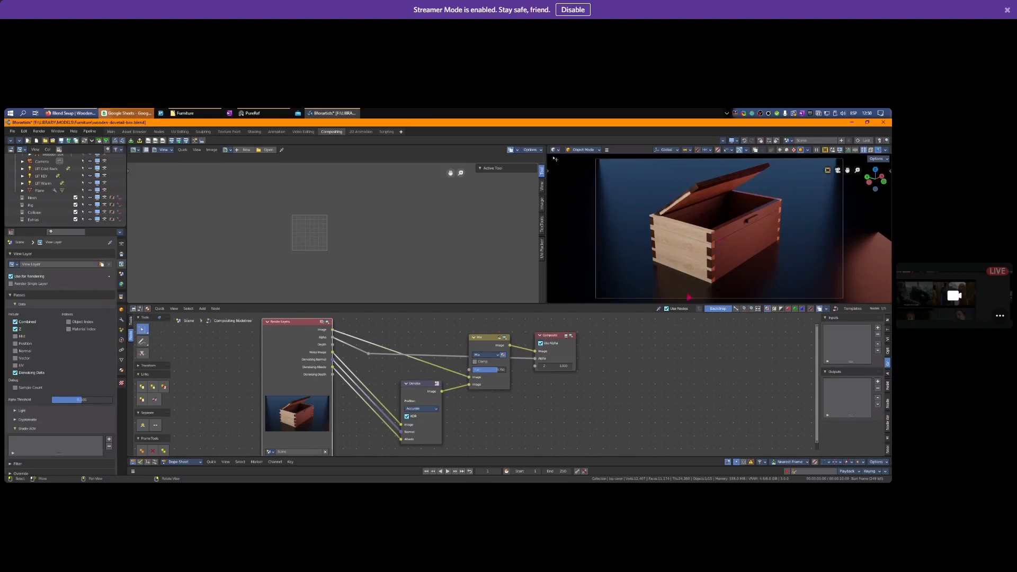
{"action": "mouse_move", "coordinate": [726, 220]}
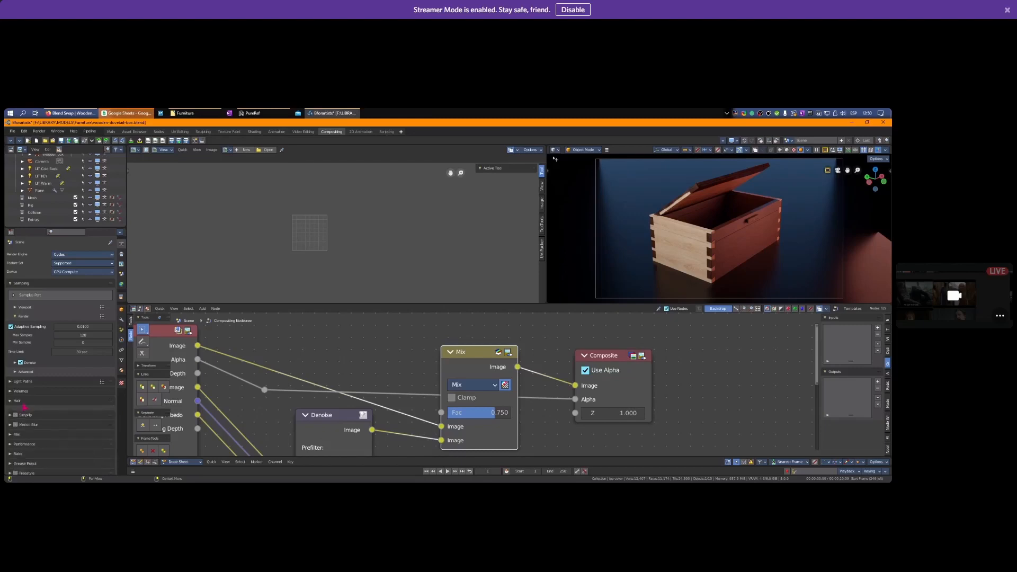
Expand the Light Paths panel and its Max Bounces subpanel in Render Properties.
{"action": "left_click", "coordinate": [23, 381]}
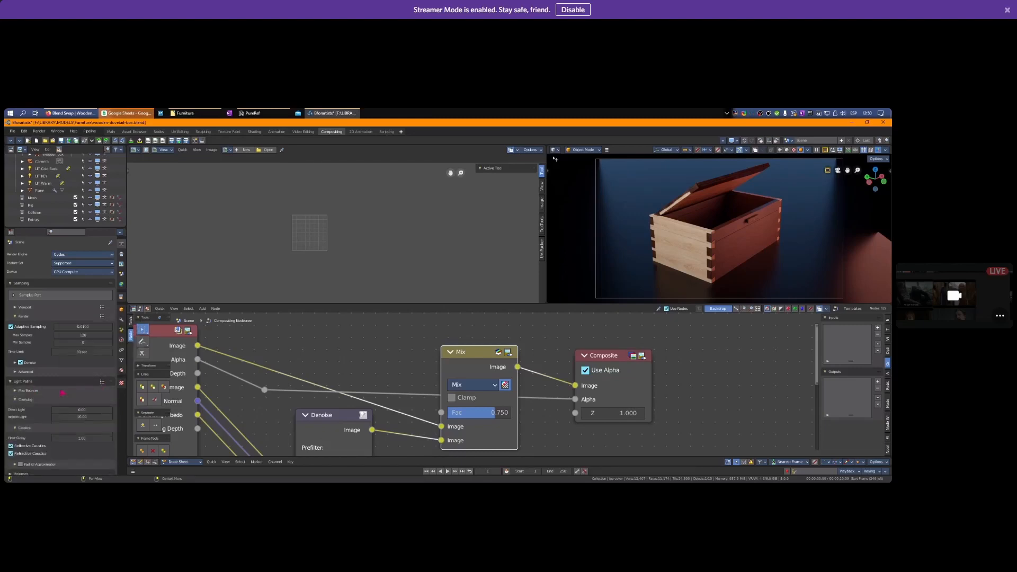
{"action": "left_click", "coordinate": [25, 390]}
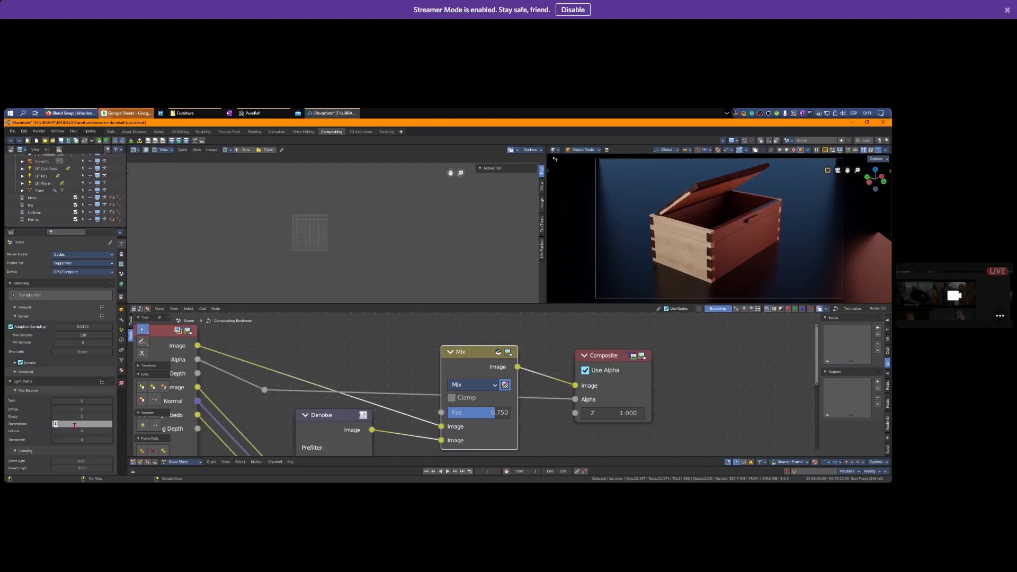
{"action": "mouse_move", "coordinate": [65, 431]}
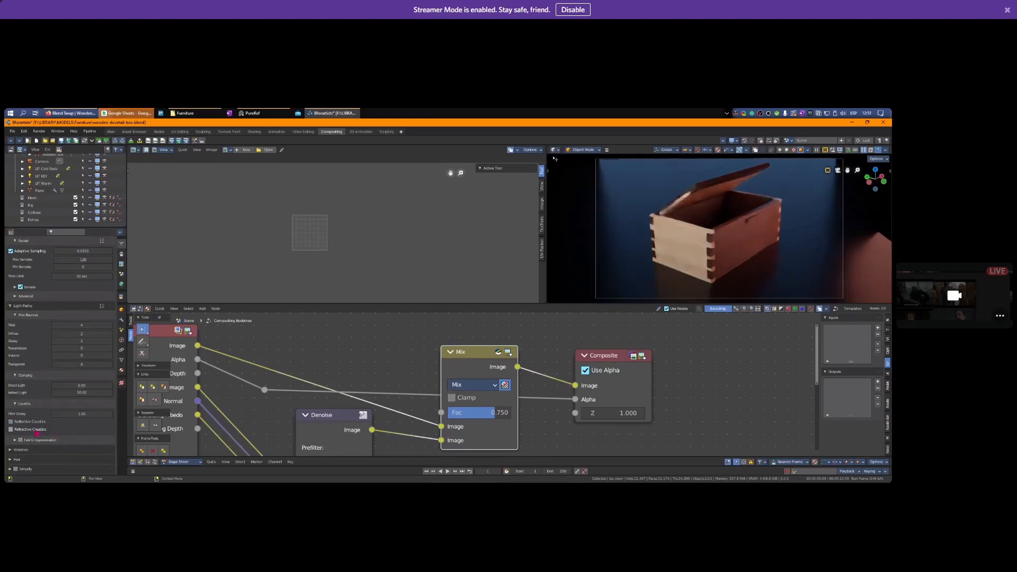
Expand the Fast GI Approximation subpanel under Light Paths.
{"action": "left_click", "coordinate": [21, 439]}
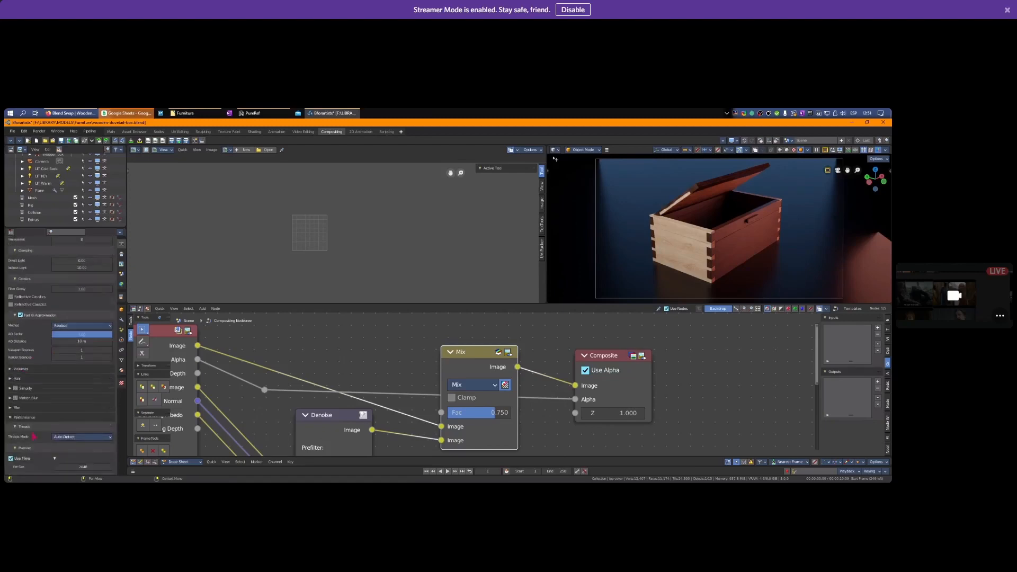
{"action": "scroll", "scroll_direction": "down", "scroll_amount": 3}
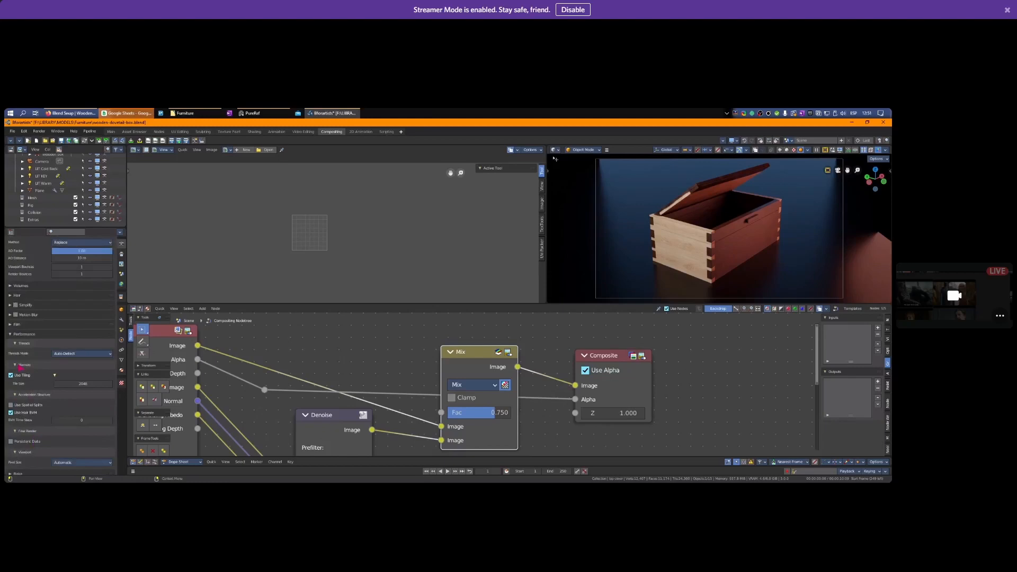
{"action": "mouse_move", "coordinate": [28, 404]}
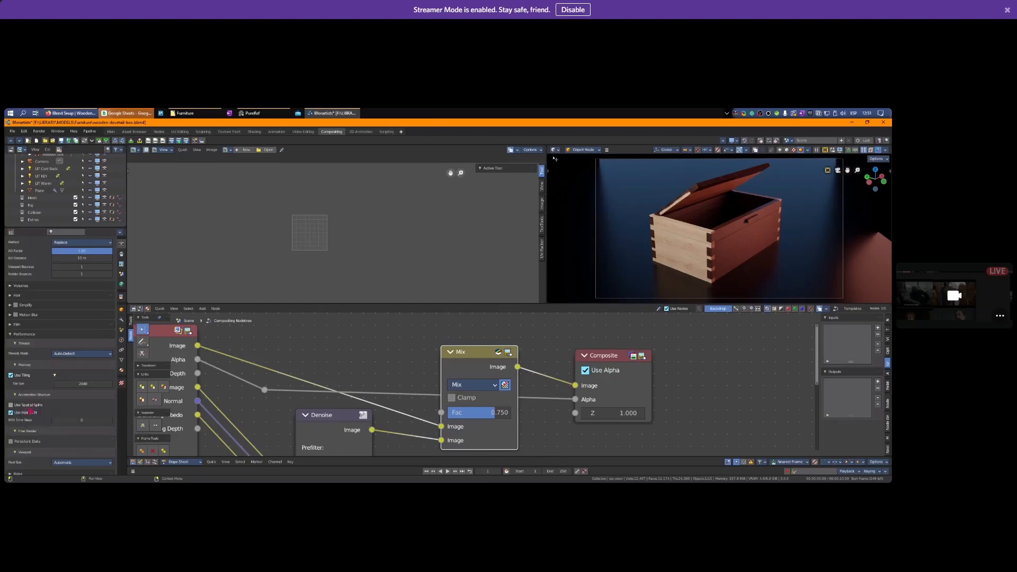
{"action": "mouse_move", "coordinate": [29, 404]}
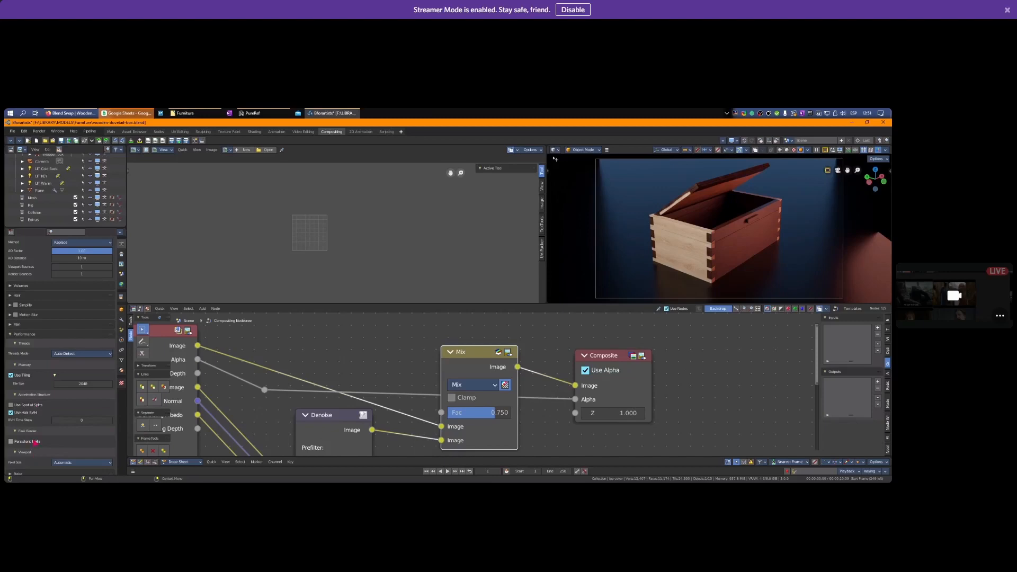
{"action": "mouse_move", "coordinate": [29, 405]}
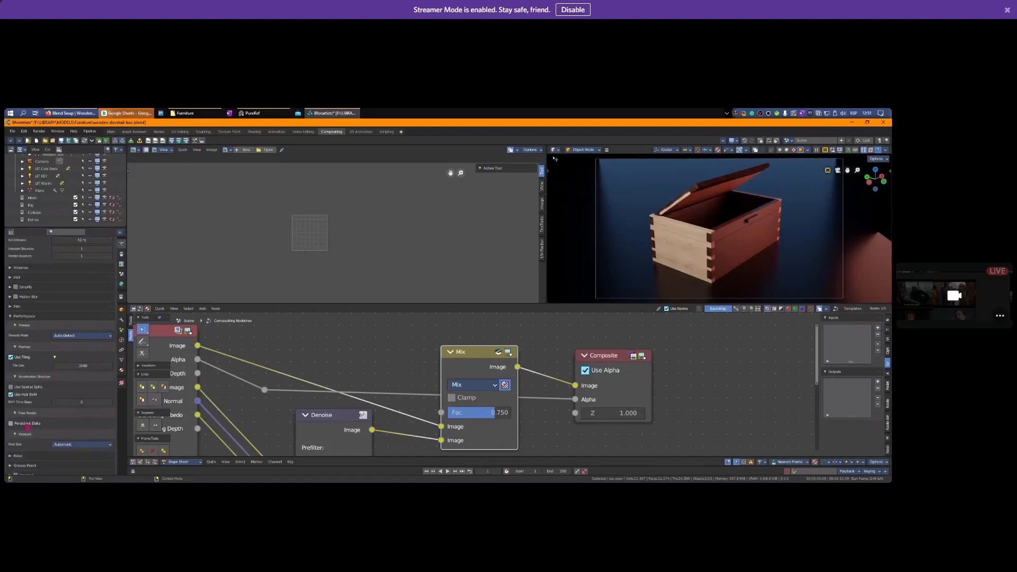
{"action": "mouse_move", "coordinate": [27, 423]}
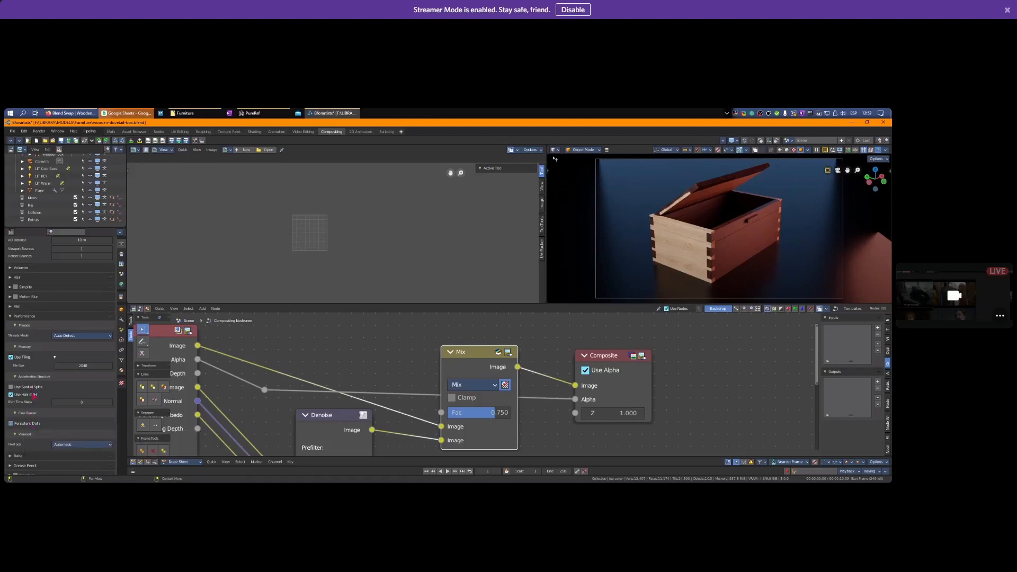
{"action": "mouse_move", "coordinate": [23, 387]}
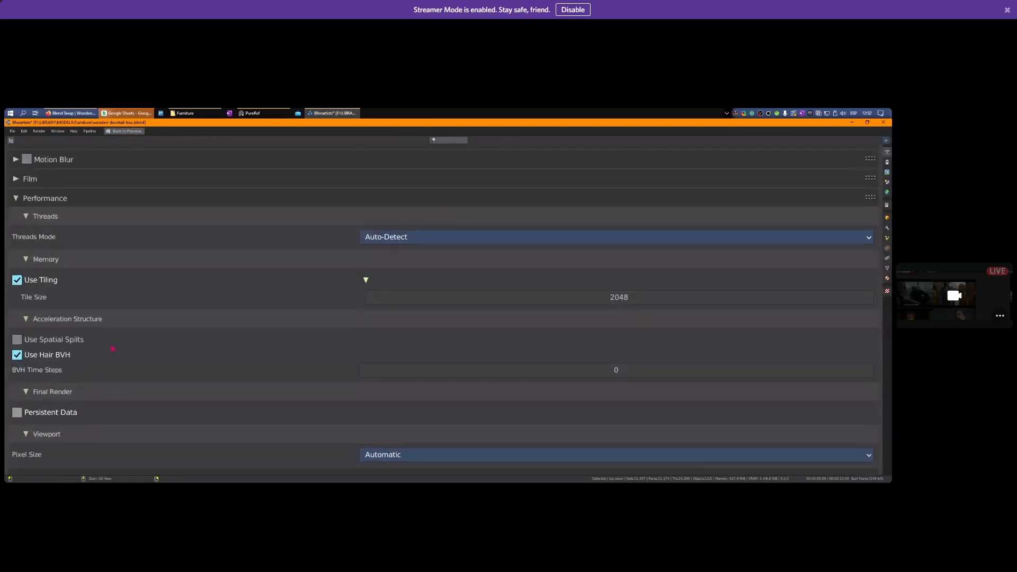
{"action": "scroll", "scroll_direction": "up", "scroll_amount": 3}
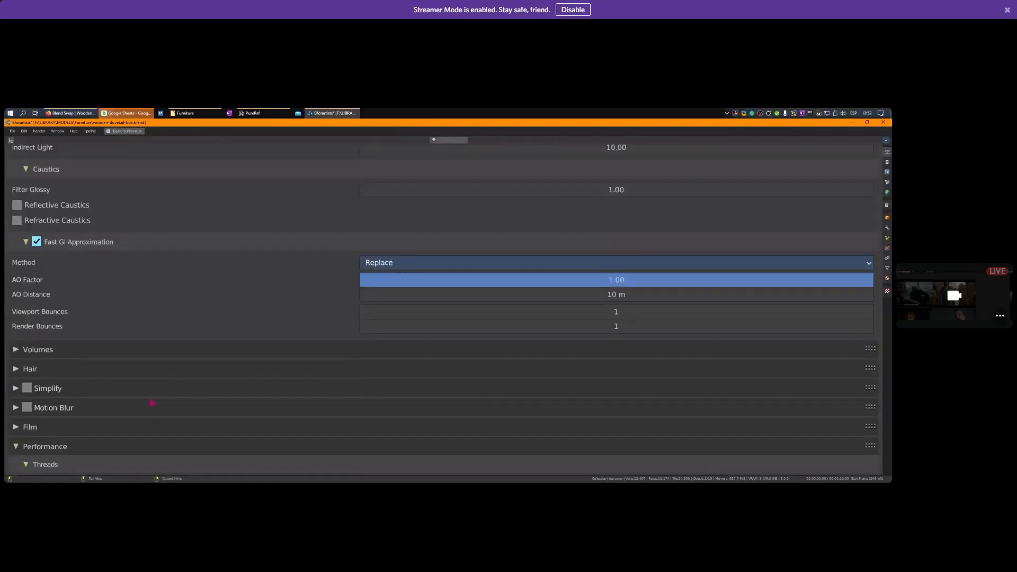
{"action": "scroll", "scroll_direction": "up", "scroll_amount": 3}
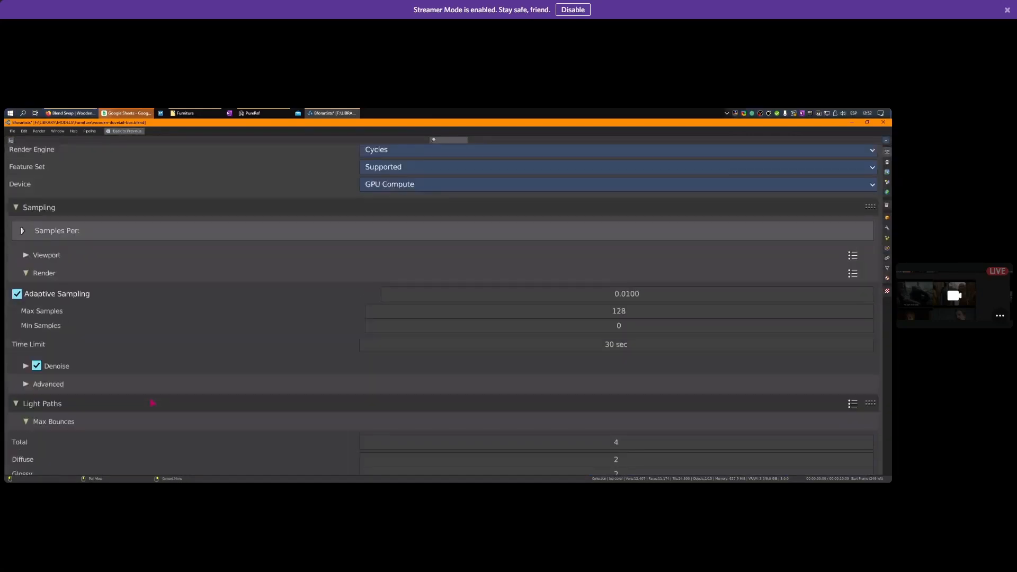
{"action": "scroll", "scroll_direction": "up", "scroll_amount": 3}
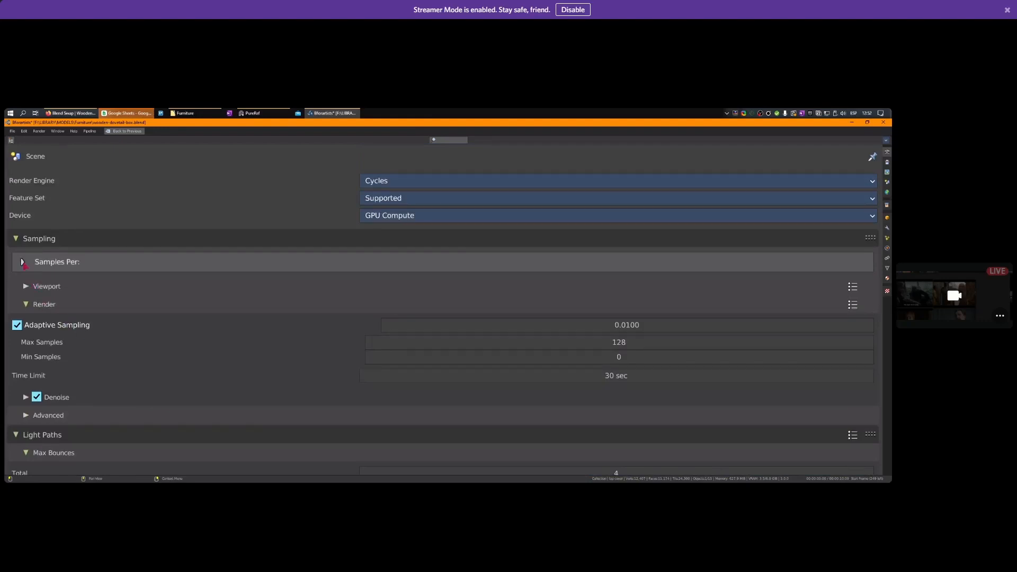
Expand the Samples Per subpanel, showing View Layer at Automatic (128).
{"action": "left_click", "coordinate": [21, 261]}
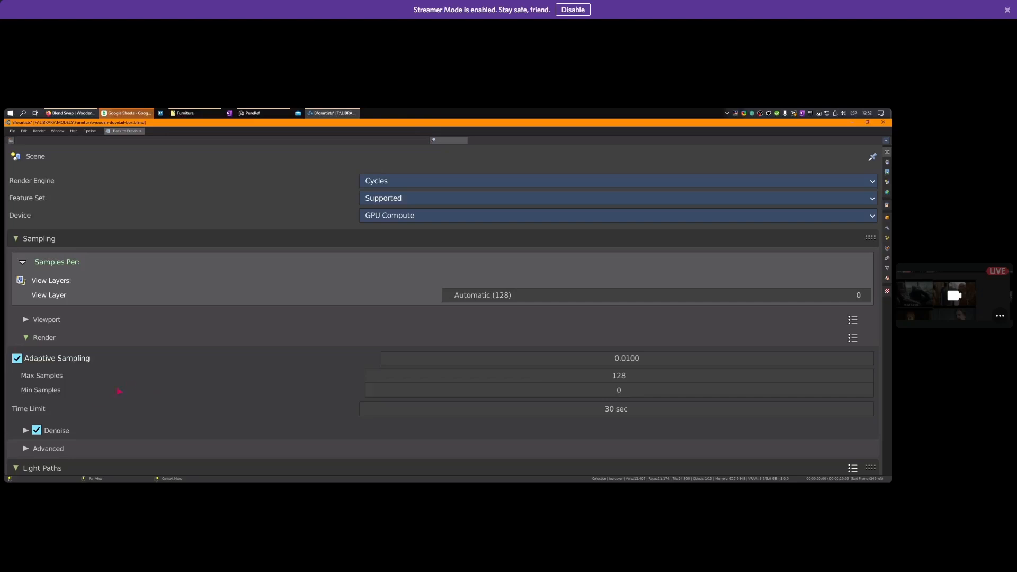
{"action": "mouse_move", "coordinate": [156, 395]}
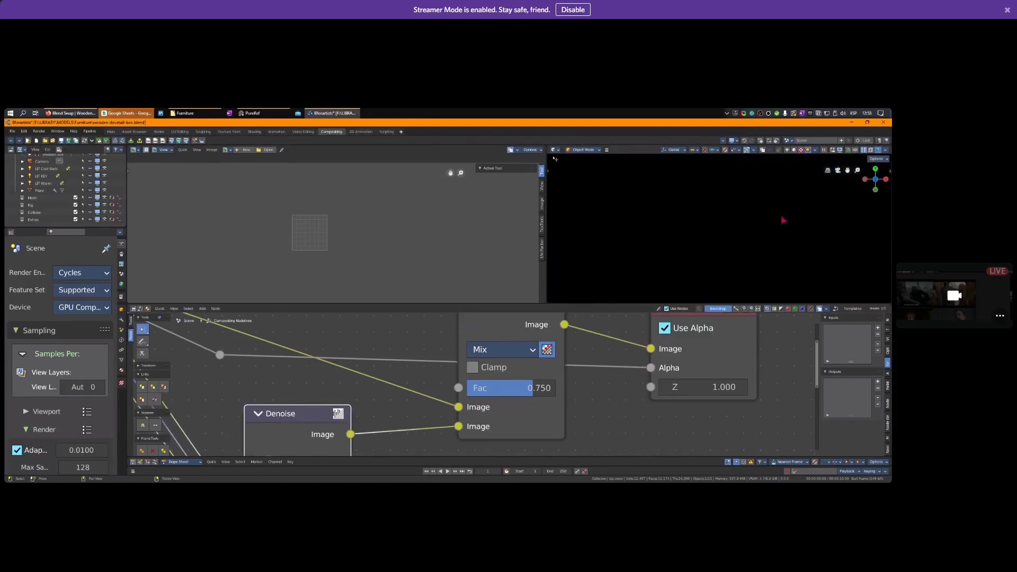
{"action": "mouse_move", "coordinate": [690, 232]}
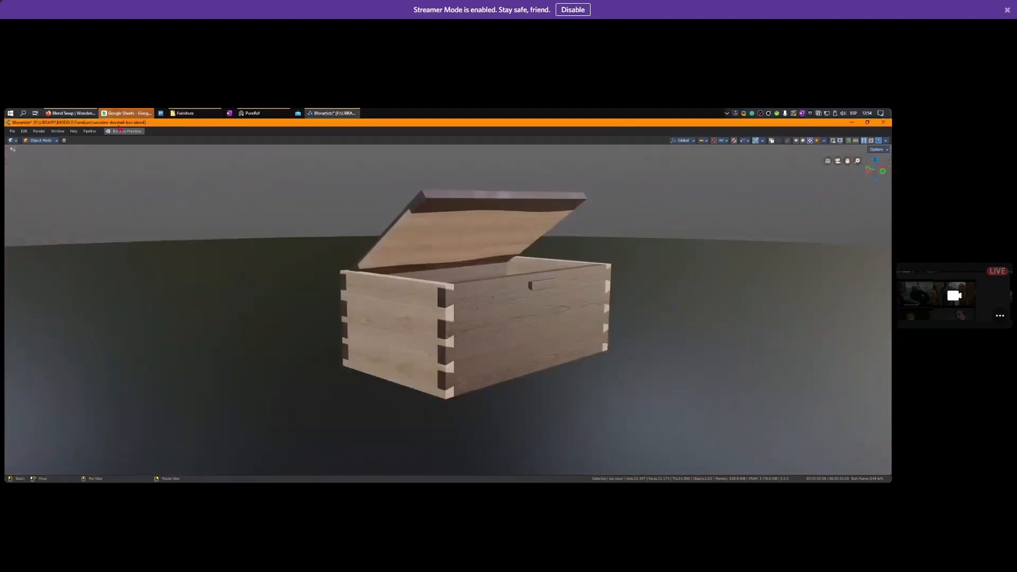
Launch FastStone Photo Resizer from the Start menu and bring its window forward.
{"action": "left_click", "coordinate": [332, 131]}
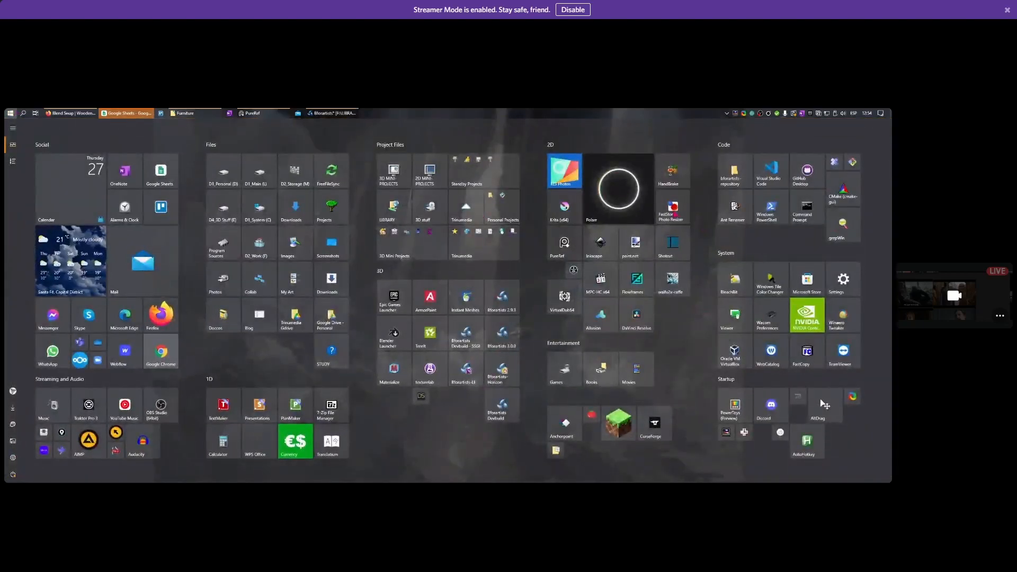
{"action": "left_click", "coordinate": [672, 208]}
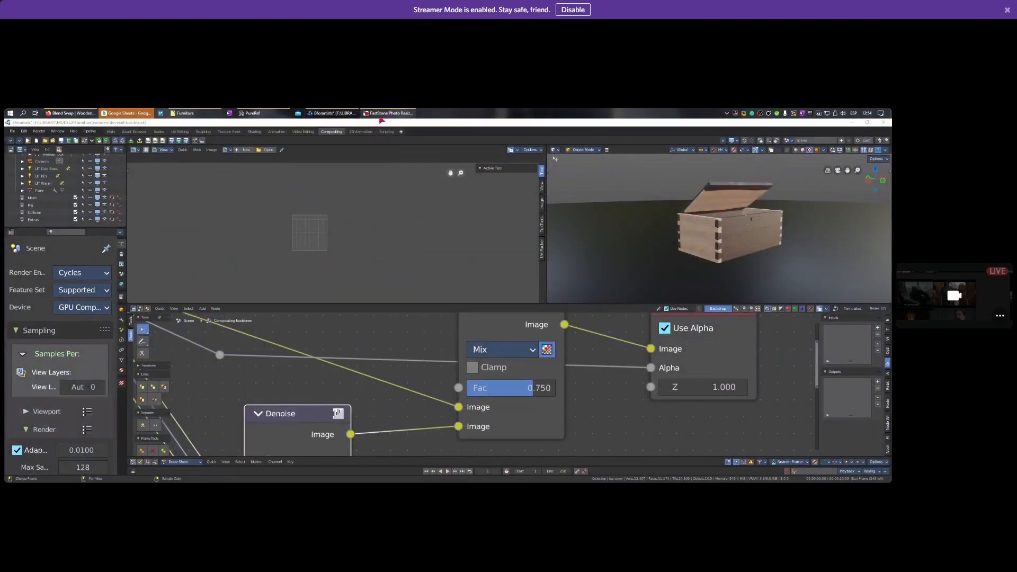
{"action": "left_click", "coordinate": [388, 113]}
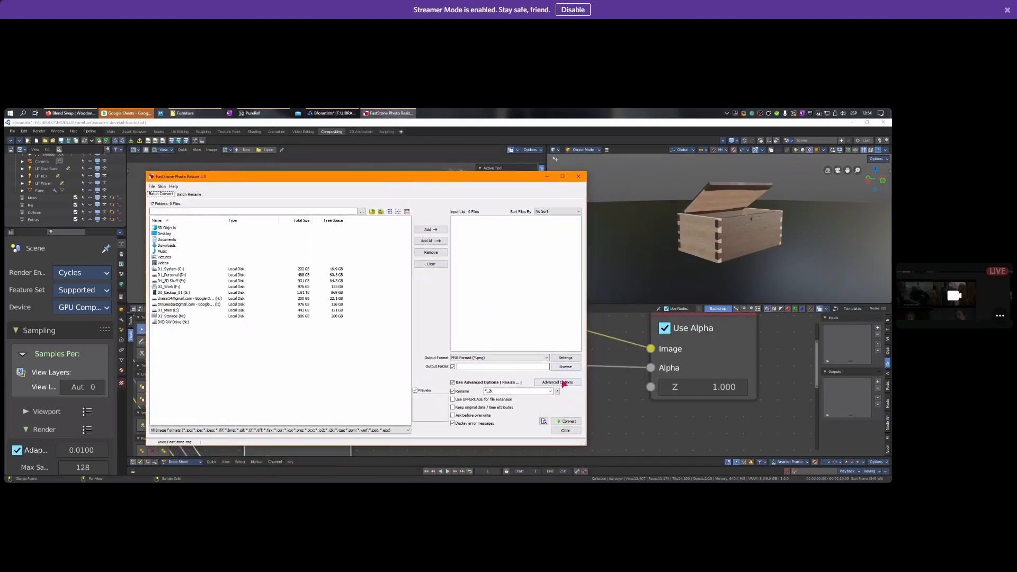
Open FastStone Photo Resizer's Advanced Options to reach the resize filter choices.
{"action": "left_click", "coordinate": [557, 382]}
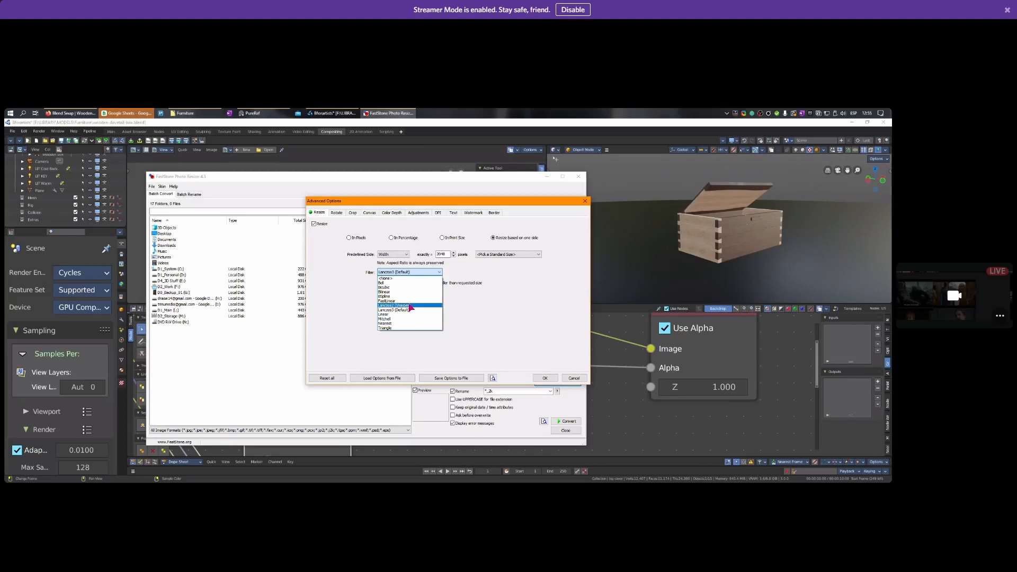
{"action": "mouse_move", "coordinate": [386, 293]}
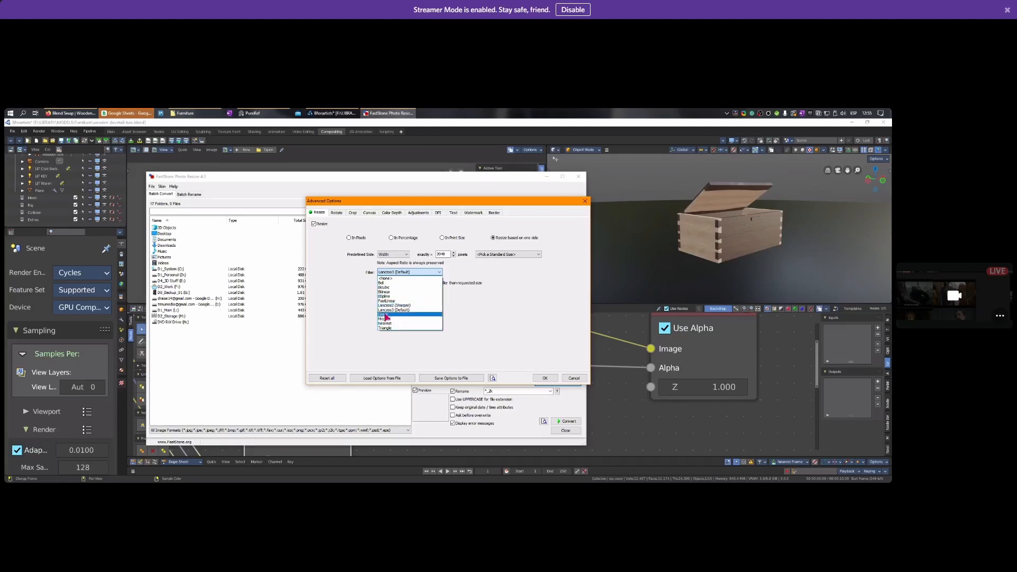
{"action": "mouse_move", "coordinate": [384, 327]}
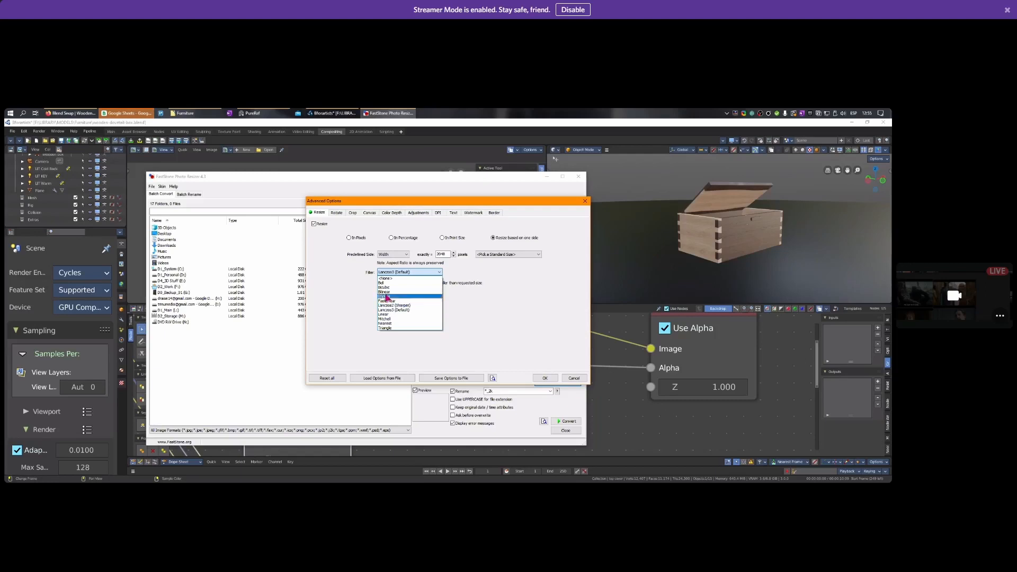
{"action": "mouse_move", "coordinate": [390, 306]}
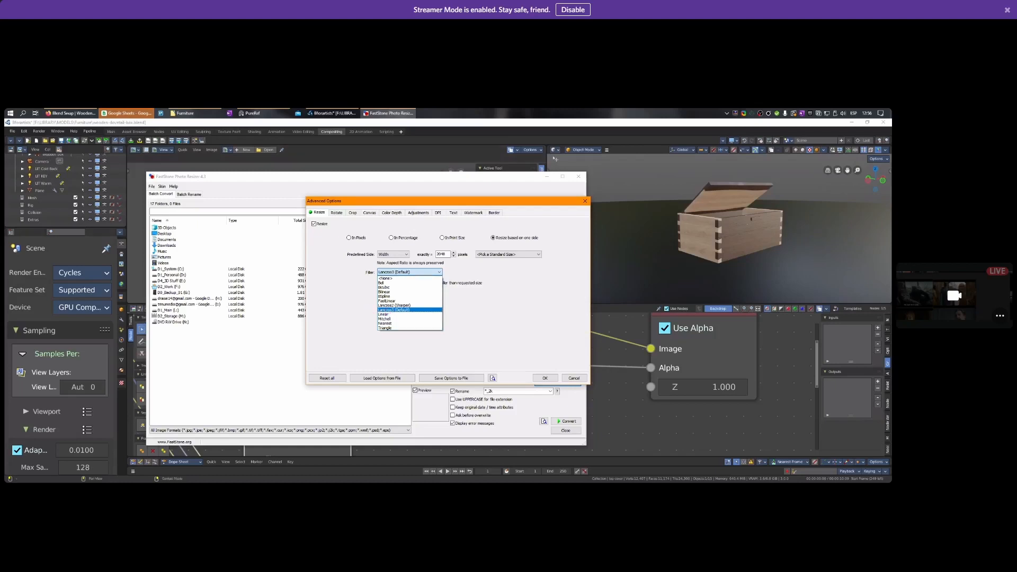
Choose Lanczos3 (Default) as the resampling filter for the 3048-pixel one-side resize.
{"action": "left_click", "coordinate": [393, 309]}
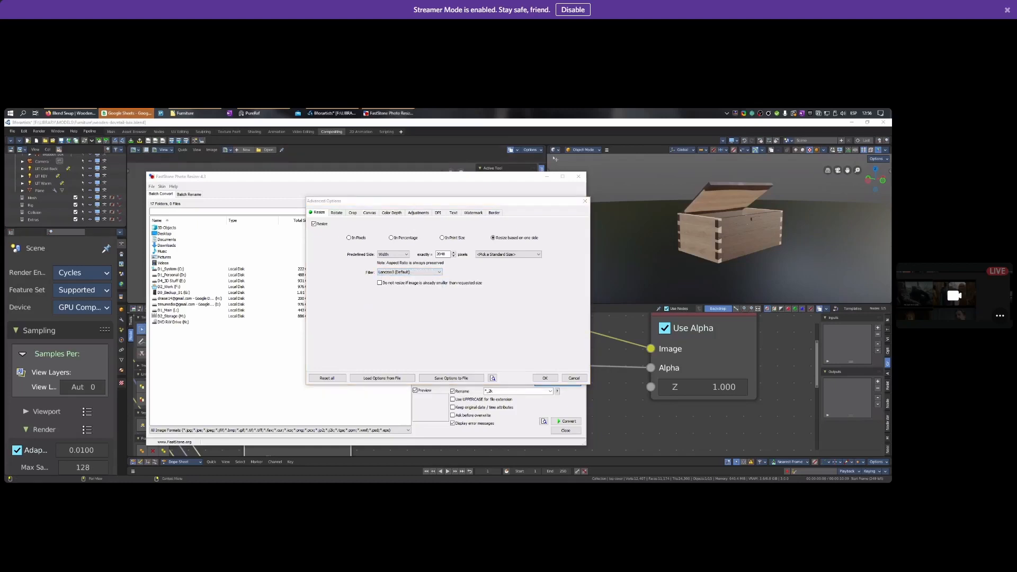